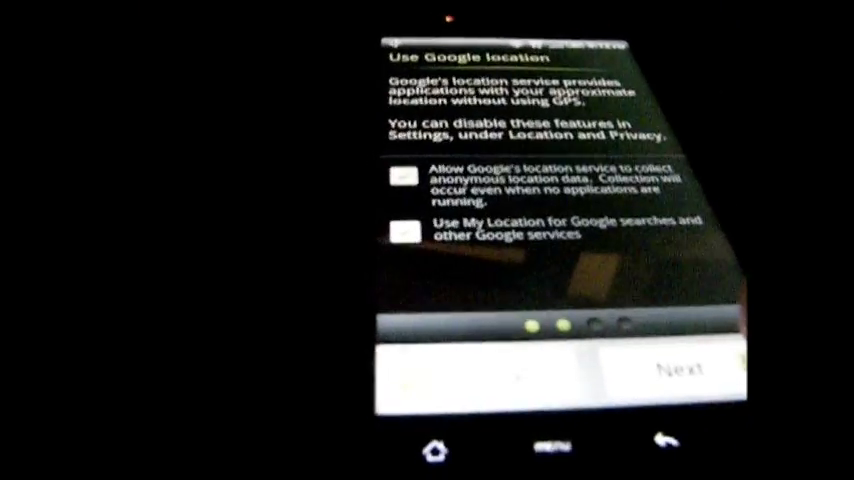
# Skip the Google location and social network steps and finish the setup wizard
pyautogui.click(682, 370)
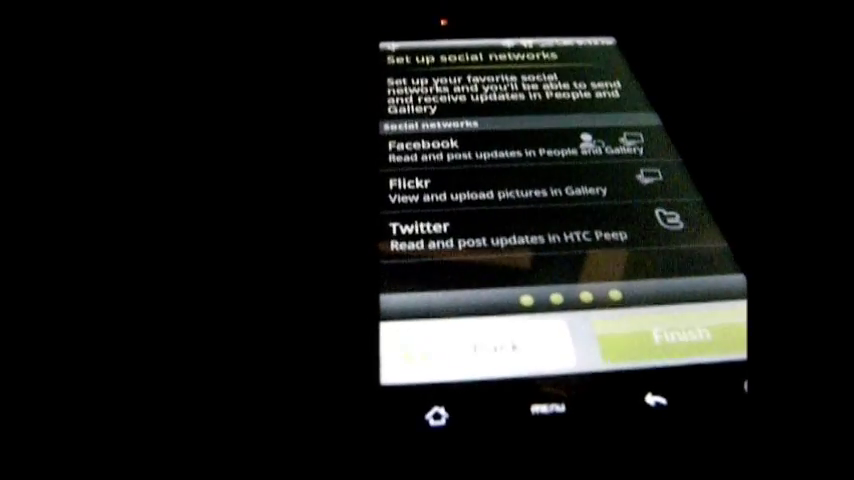
pyautogui.click(684, 336)
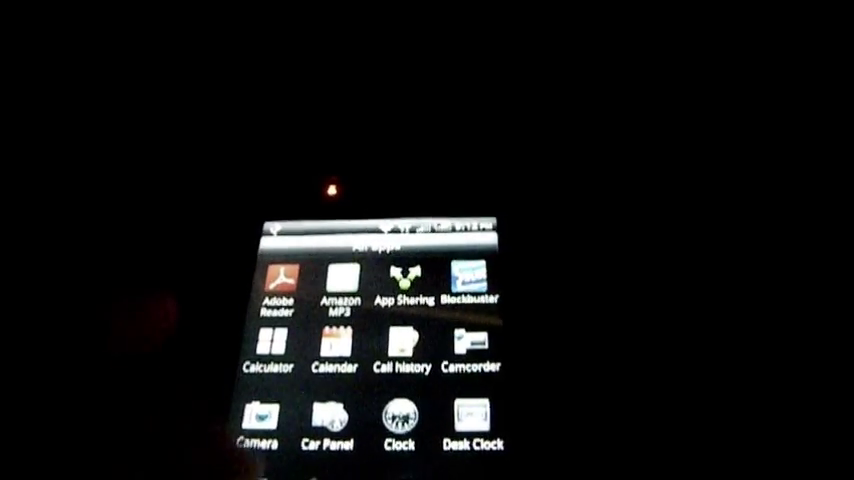
# Scroll through the All apps list to its end, confirming no Superuser app is installed
pyautogui.scroll(-3)
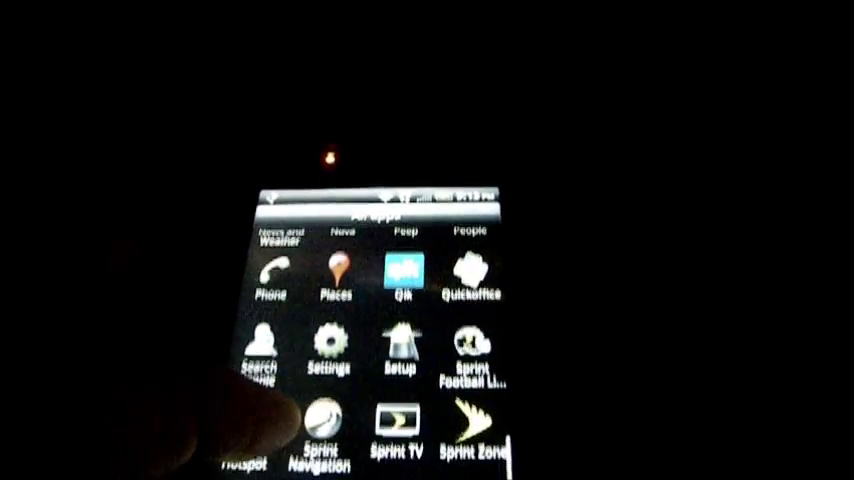
pyautogui.scroll(-3)
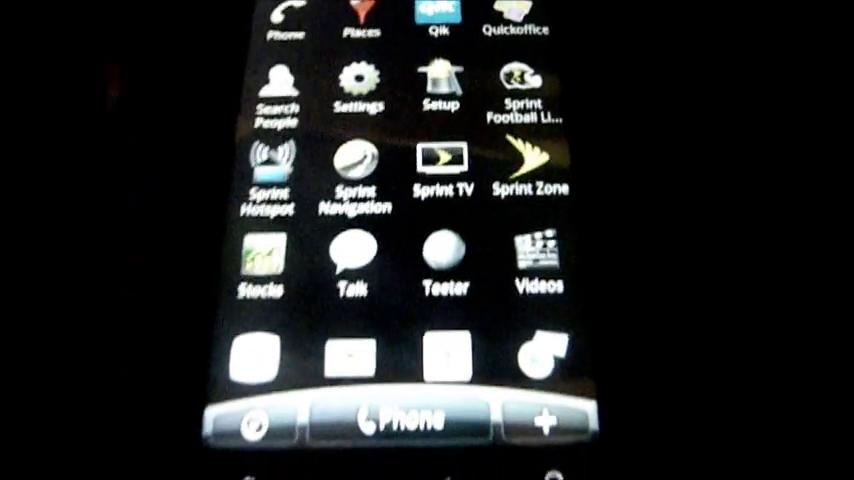